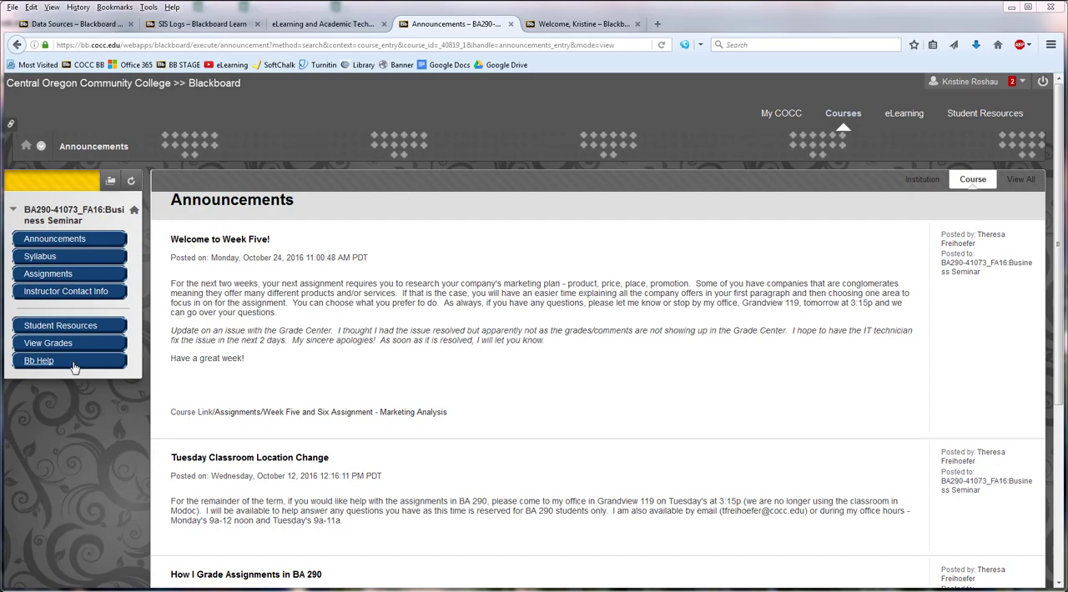
# View My Grades for the Business Seminar course, where all Turnitin assignments show as upcoming.
pyautogui.click(47, 344)
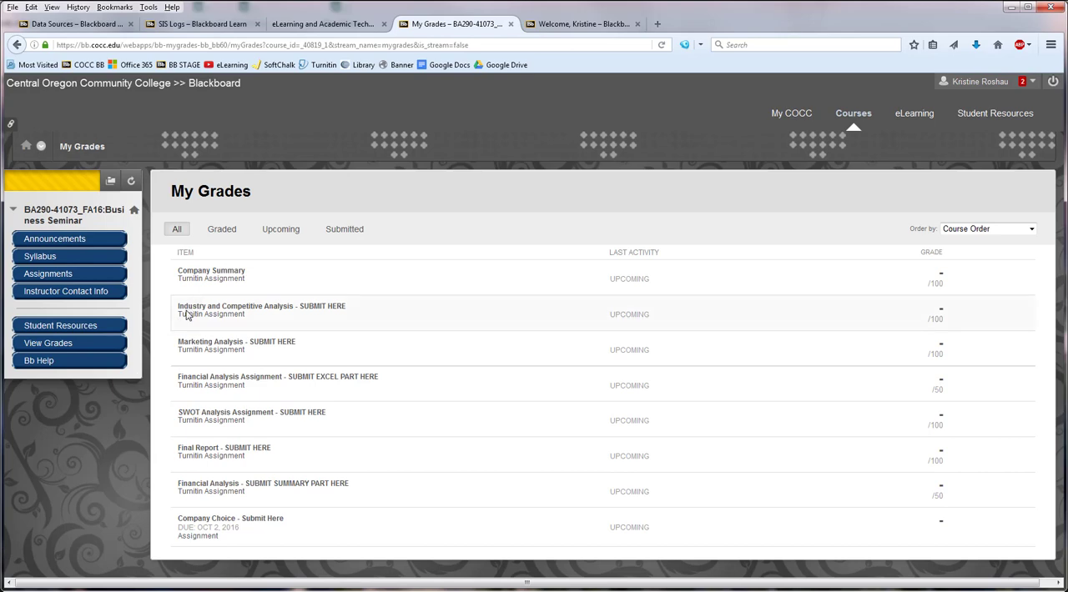
pyautogui.moveTo(305, 317)
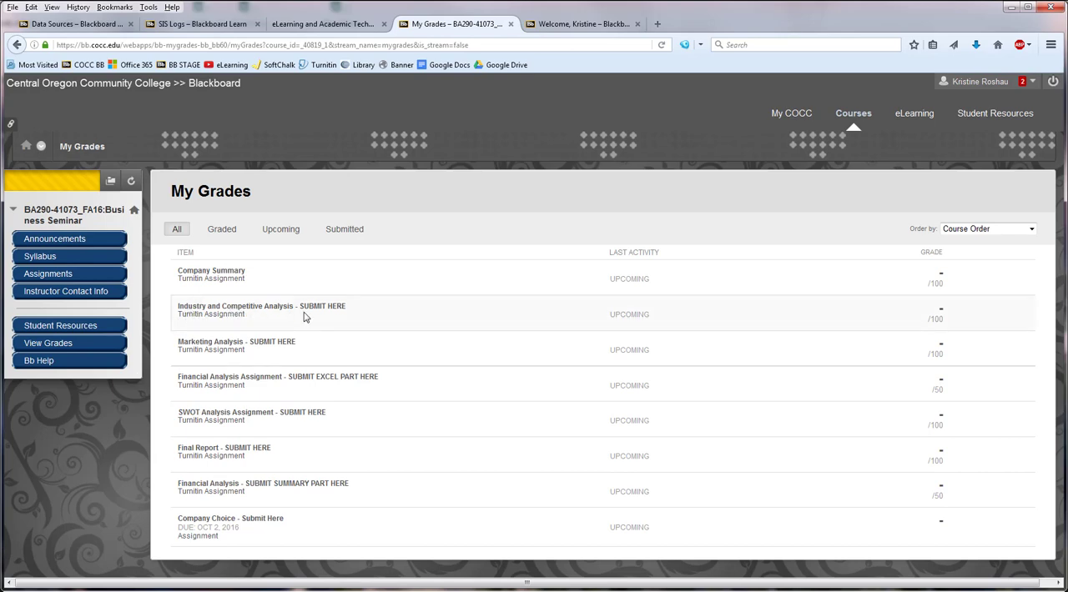
pyautogui.moveTo(491, 318)
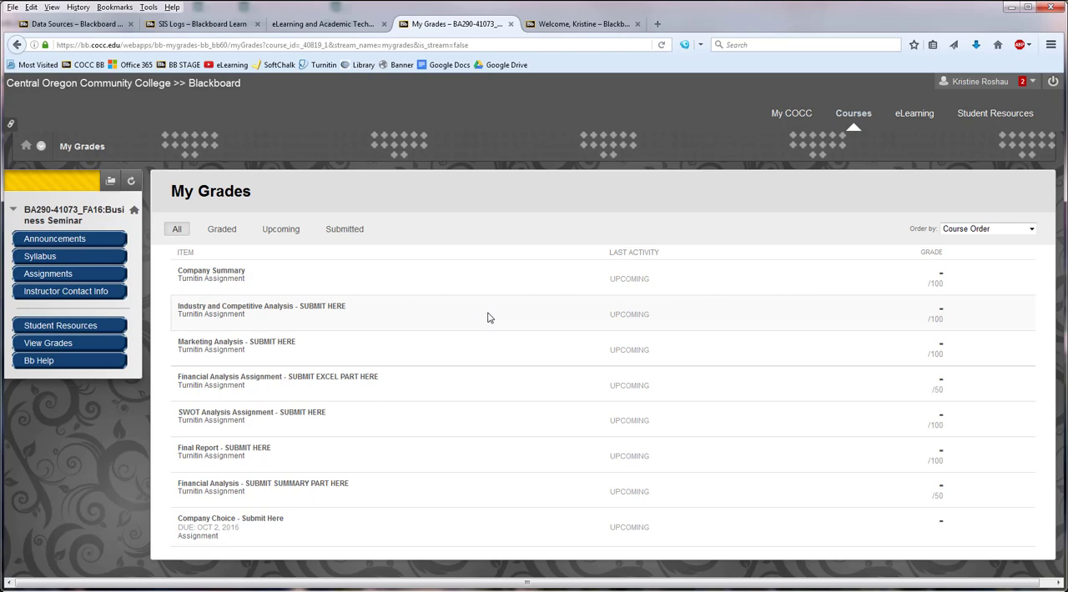
pyautogui.moveTo(409, 334)
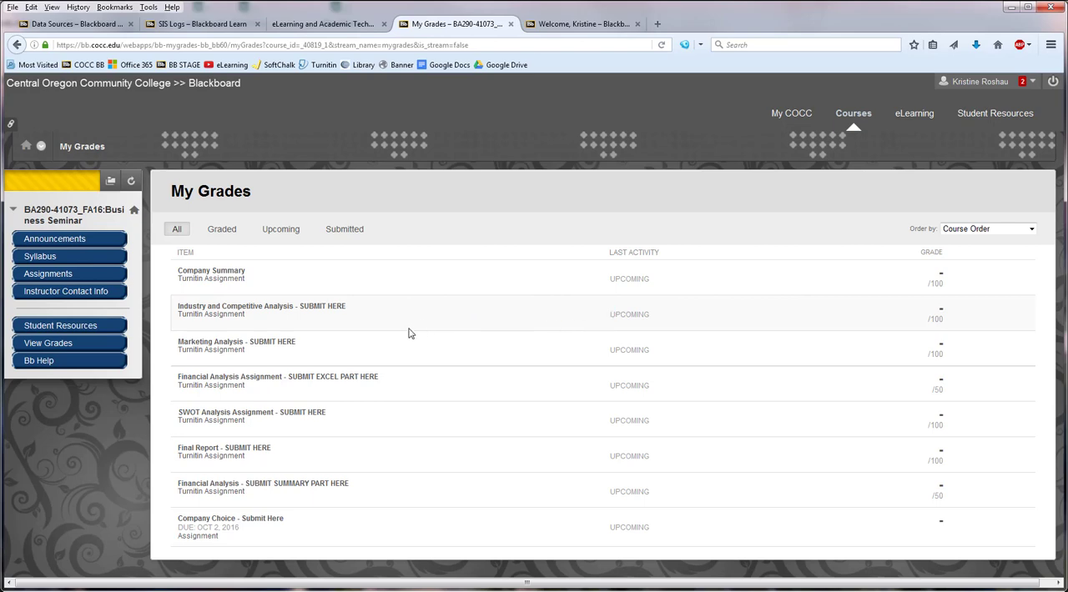
pyautogui.moveTo(283, 326)
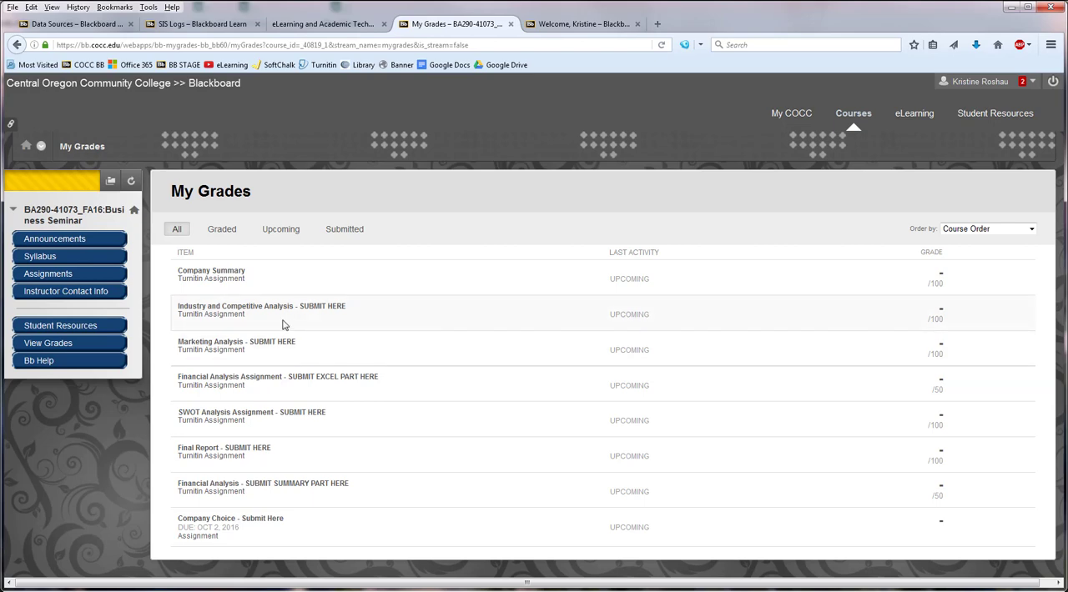
pyautogui.moveTo(52, 501)
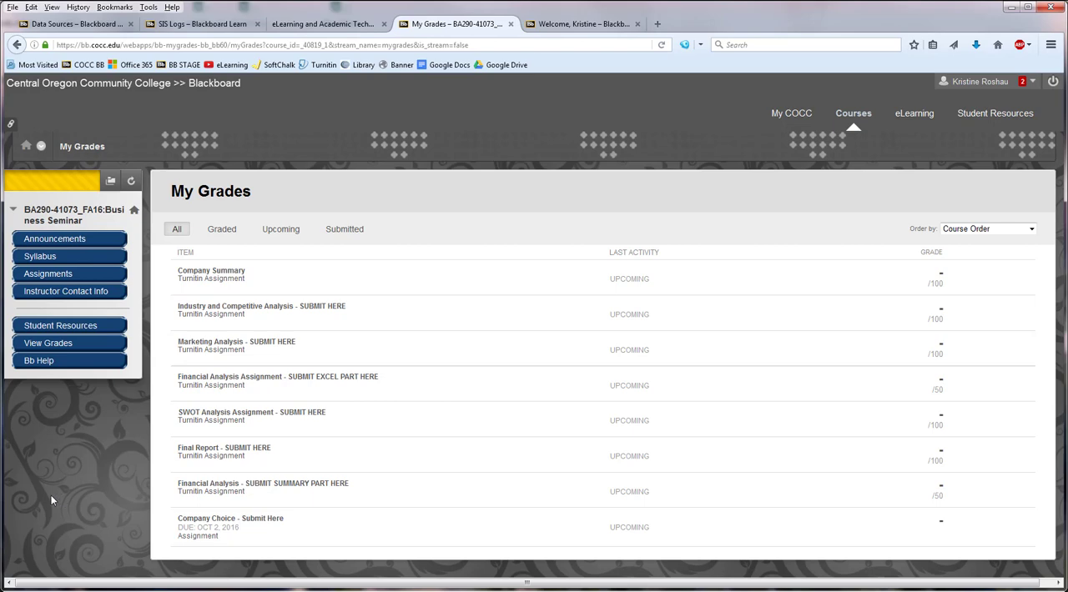
pyautogui.moveTo(46, 470)
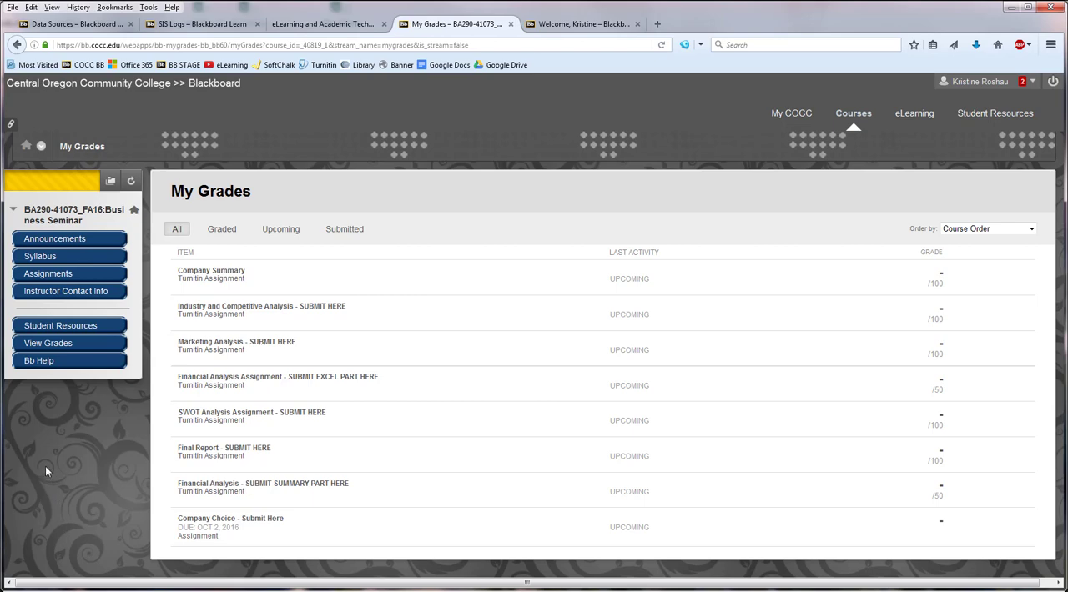
pyautogui.moveTo(75, 408)
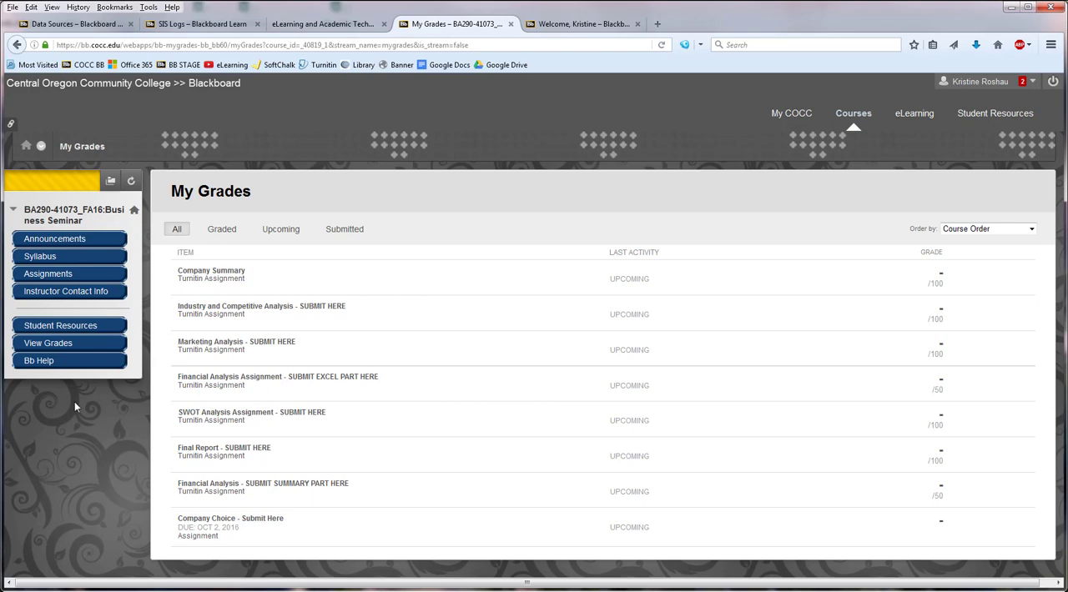
pyautogui.click(47, 273)
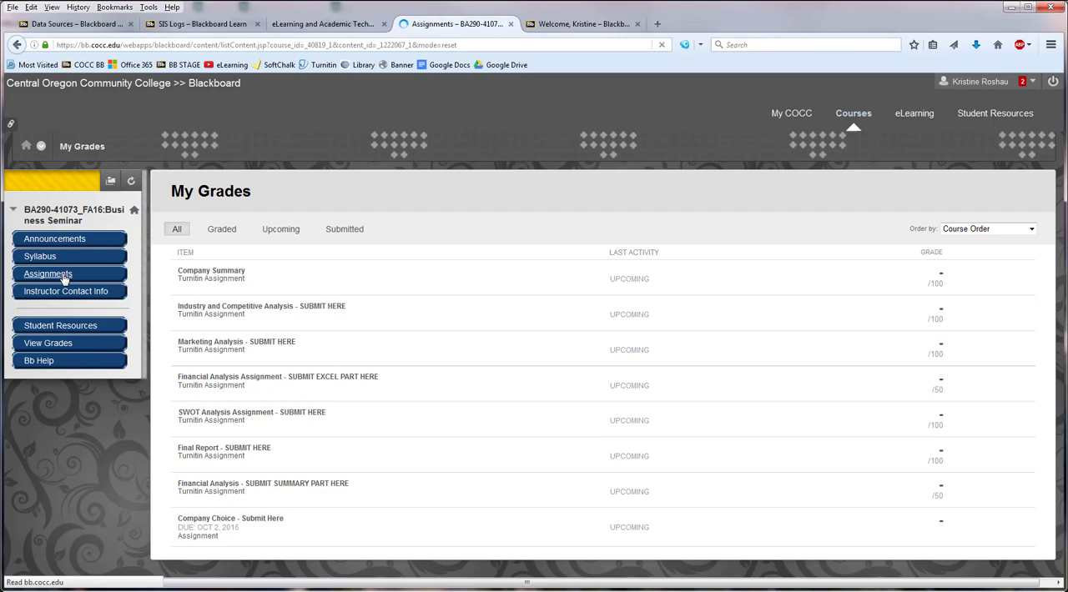
# Reach the Industry and Competitive Analysis Turnitin submission page through the Week Three and Four folder.
pyautogui.click(47, 273)
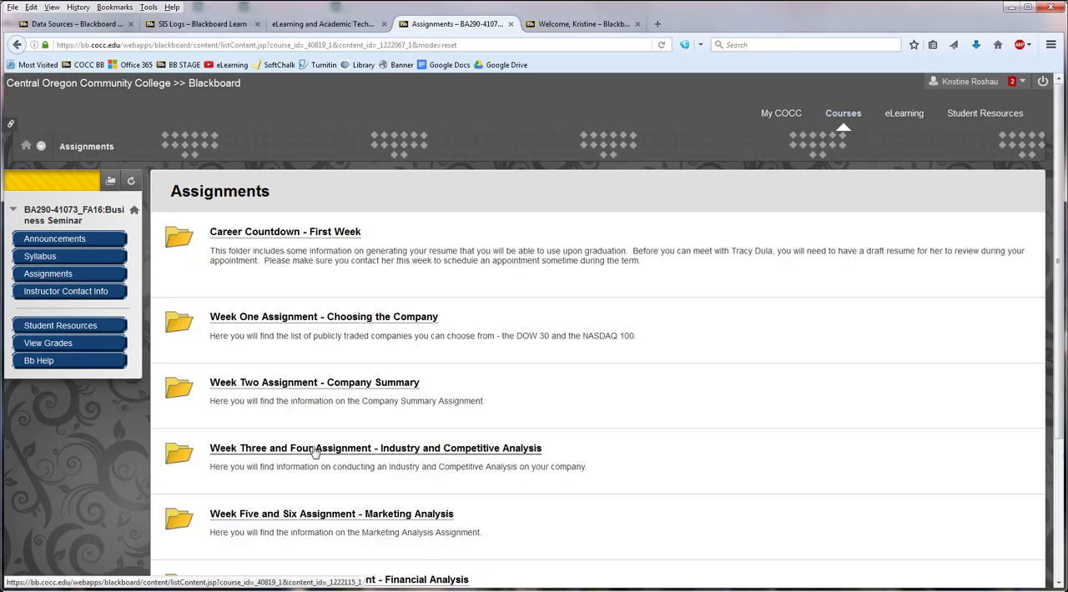
pyautogui.click(374, 447)
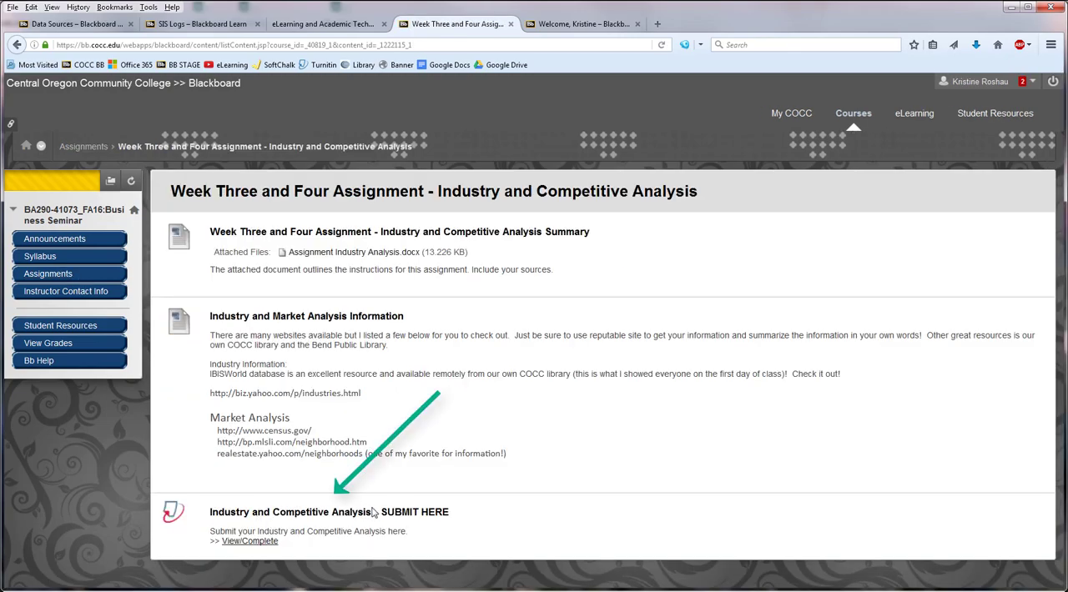
pyautogui.moveTo(325, 520)
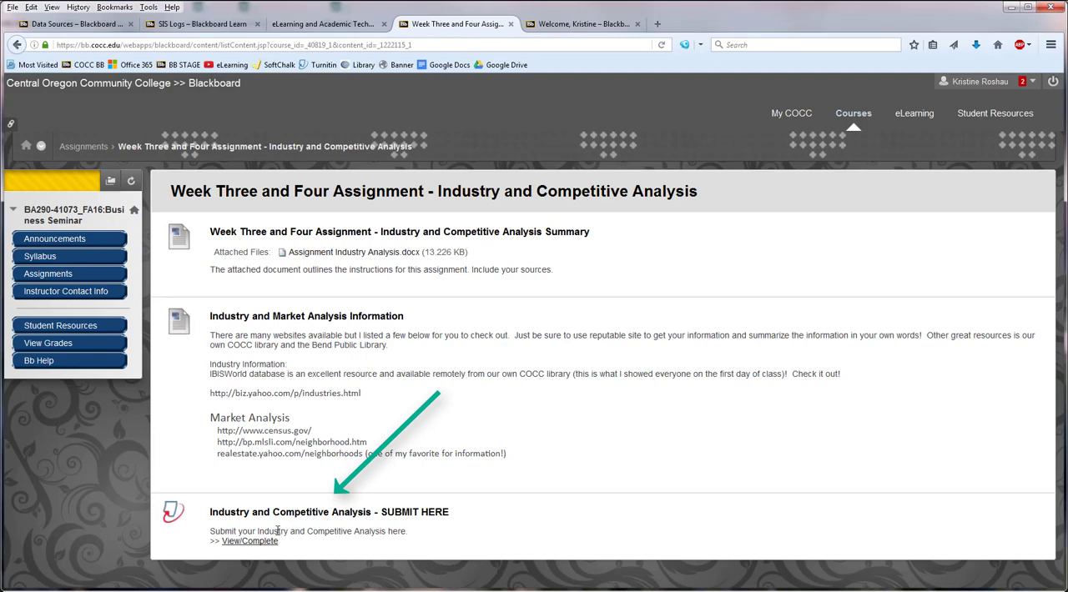
pyautogui.click(250, 541)
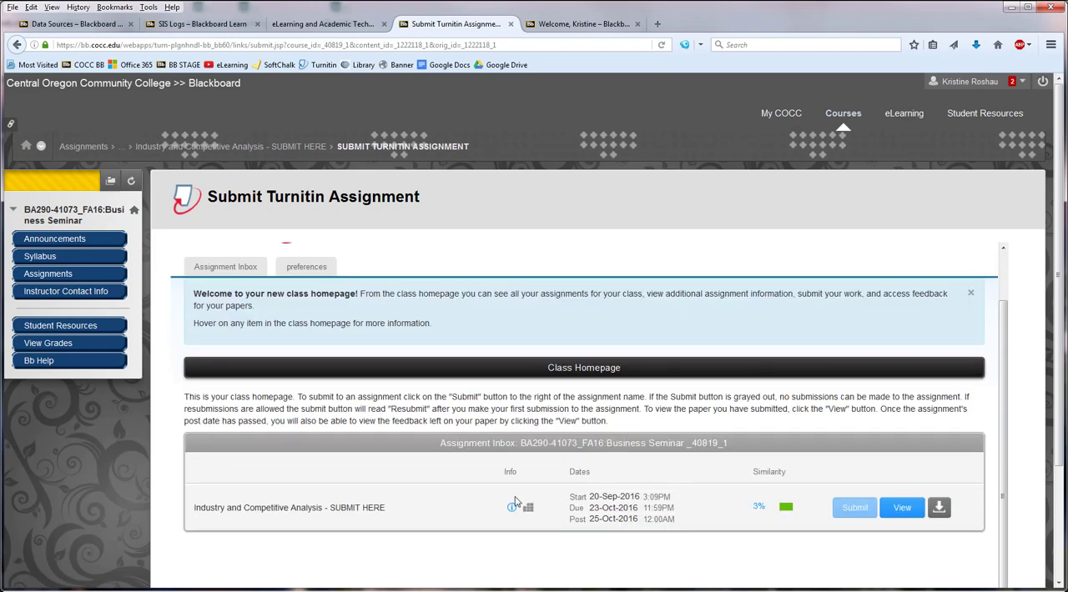
pyautogui.moveTo(701, 504)
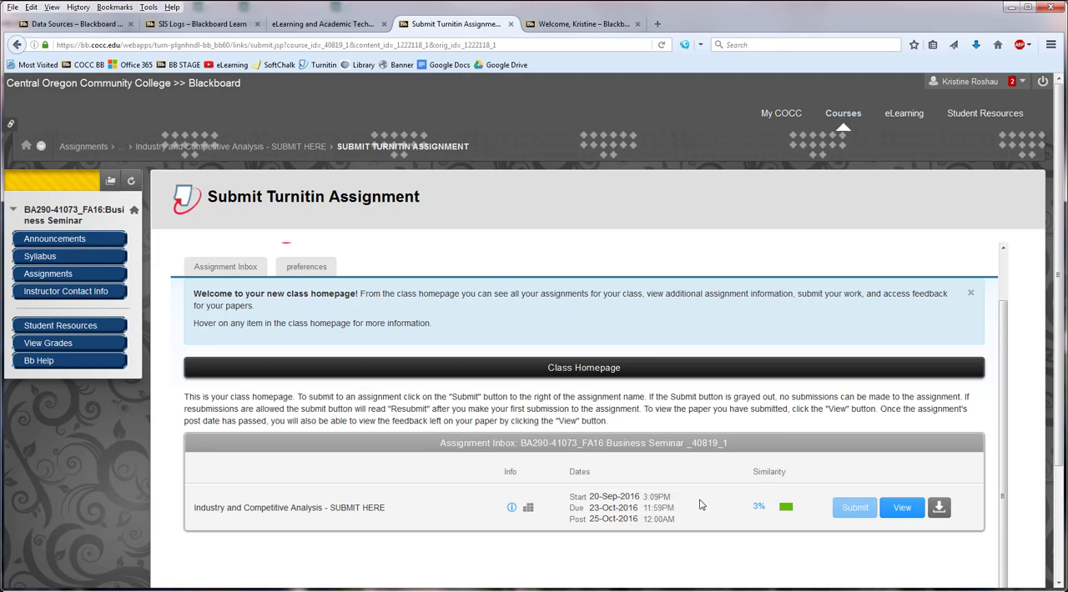
pyautogui.moveTo(760, 509)
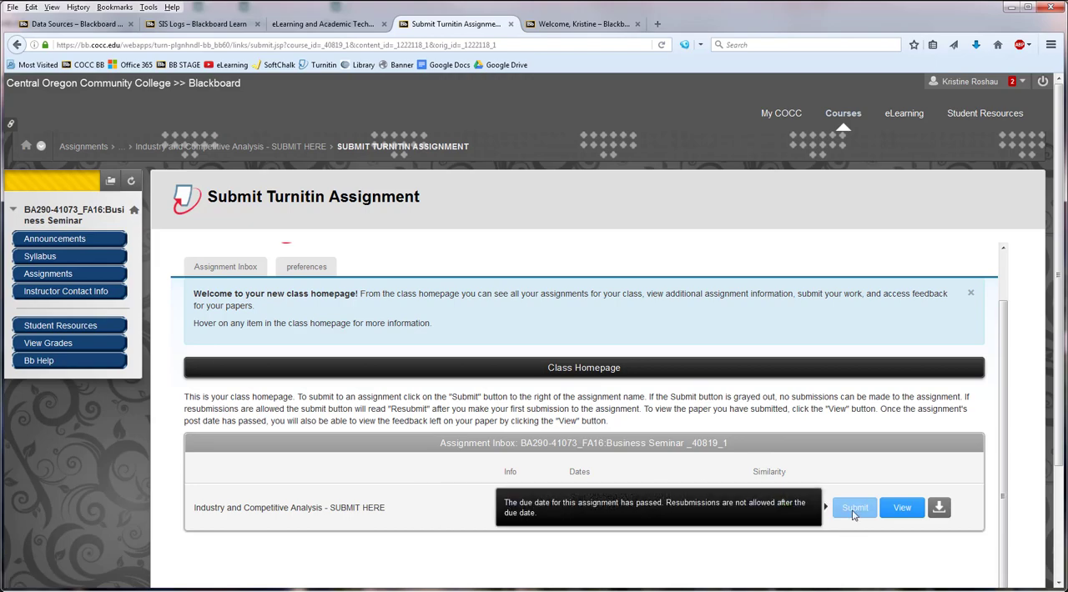
pyautogui.moveTo(846, 531)
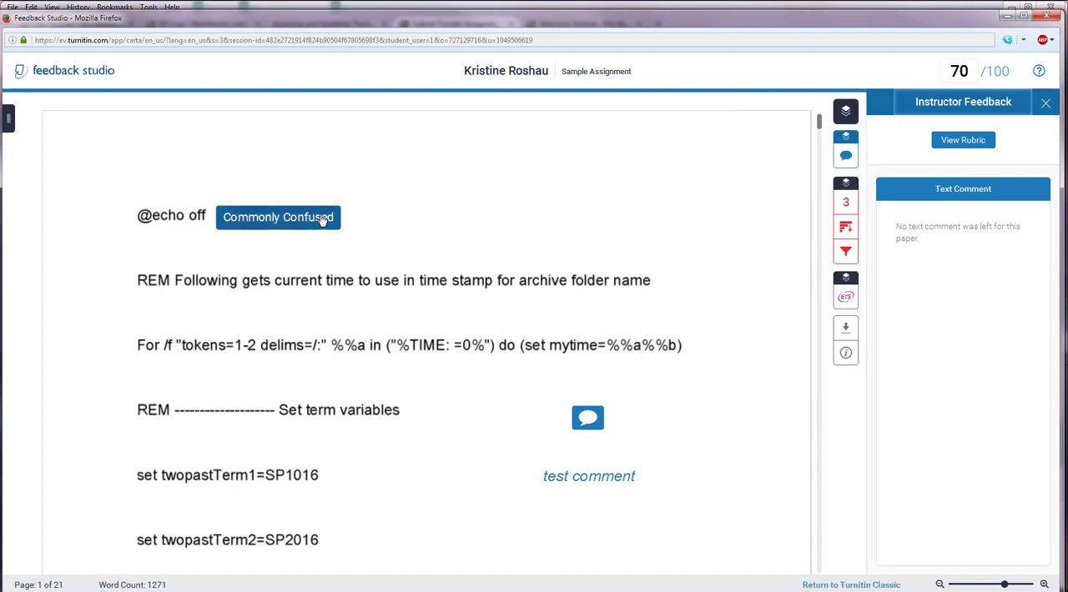
# Review the Commonly Confused mark and read the instructor's test comment on the graded paper.
pyautogui.click(587, 417)
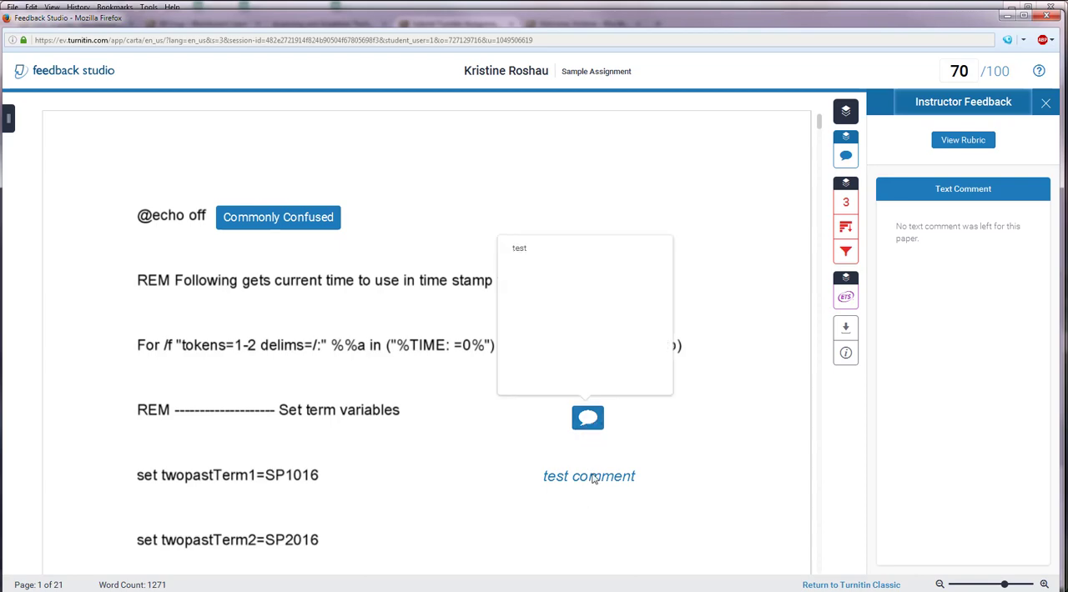
pyautogui.click(962, 140)
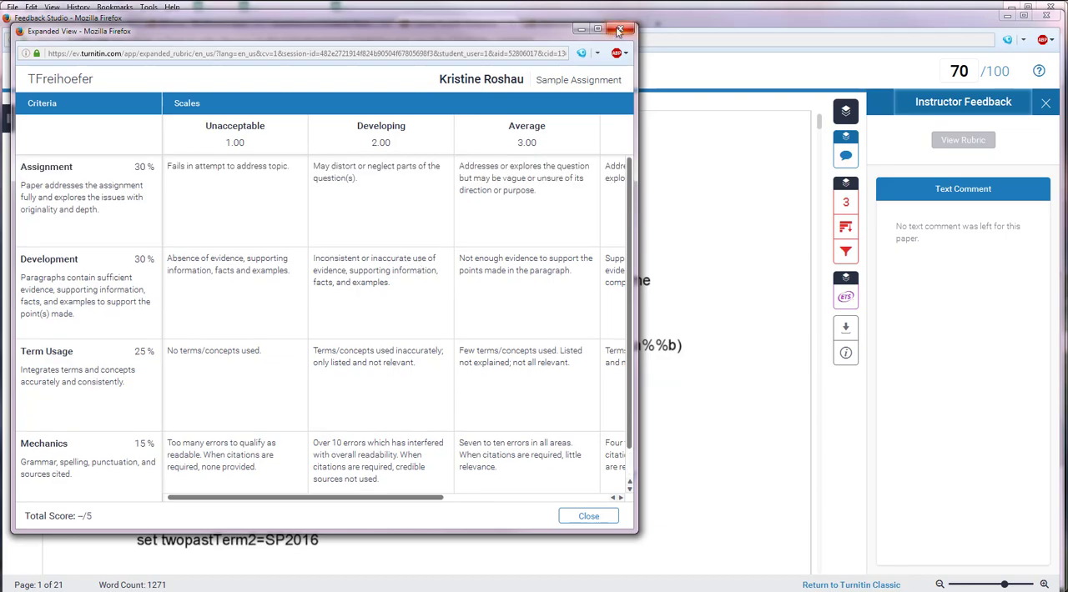
pyautogui.click(620, 30)
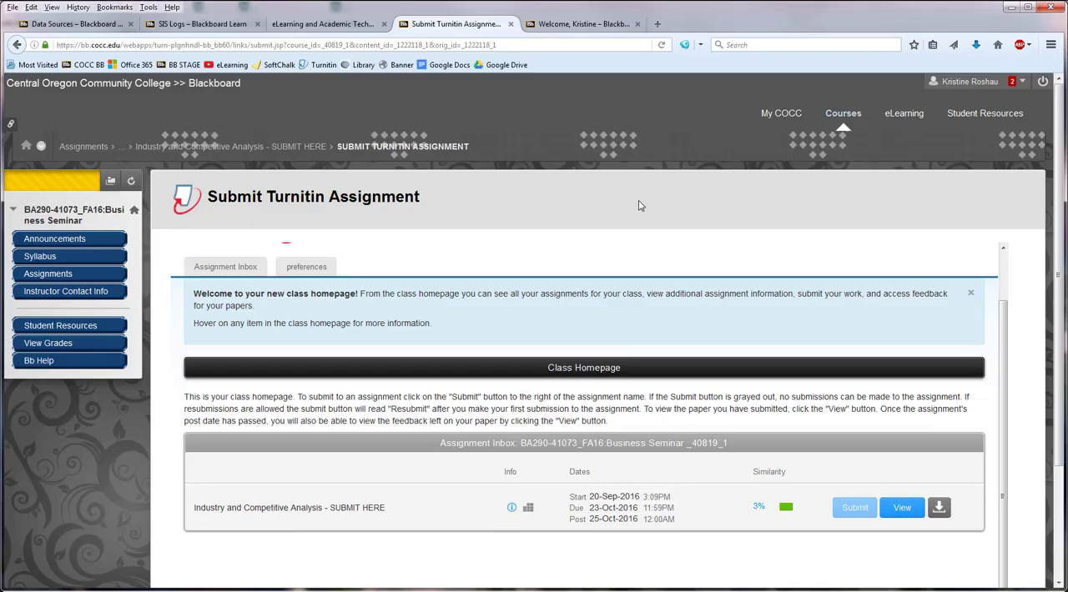
pyautogui.moveTo(103, 276)
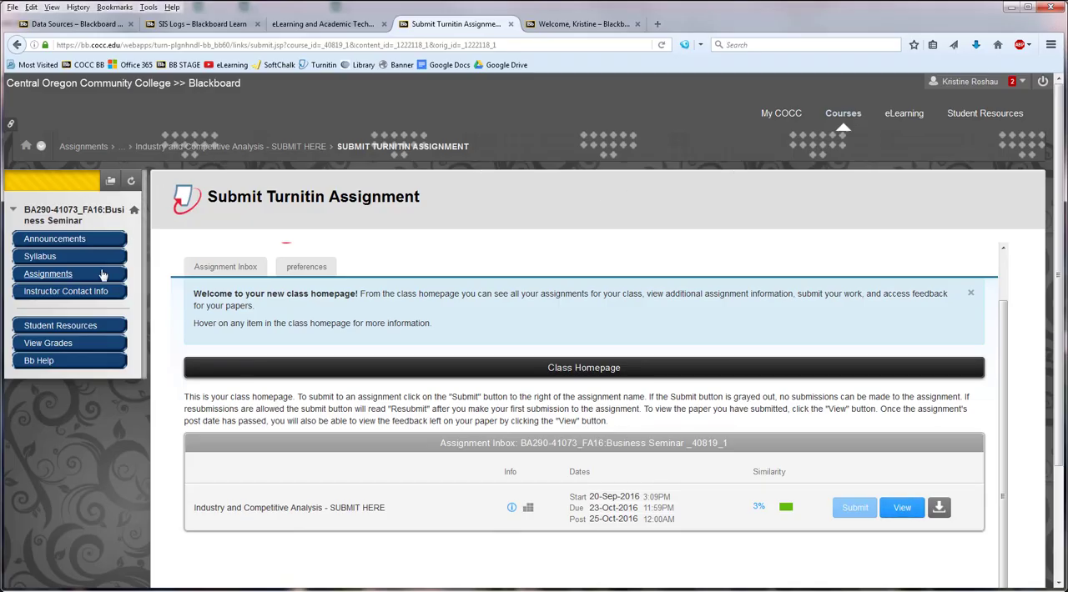
pyautogui.click(46, 274)
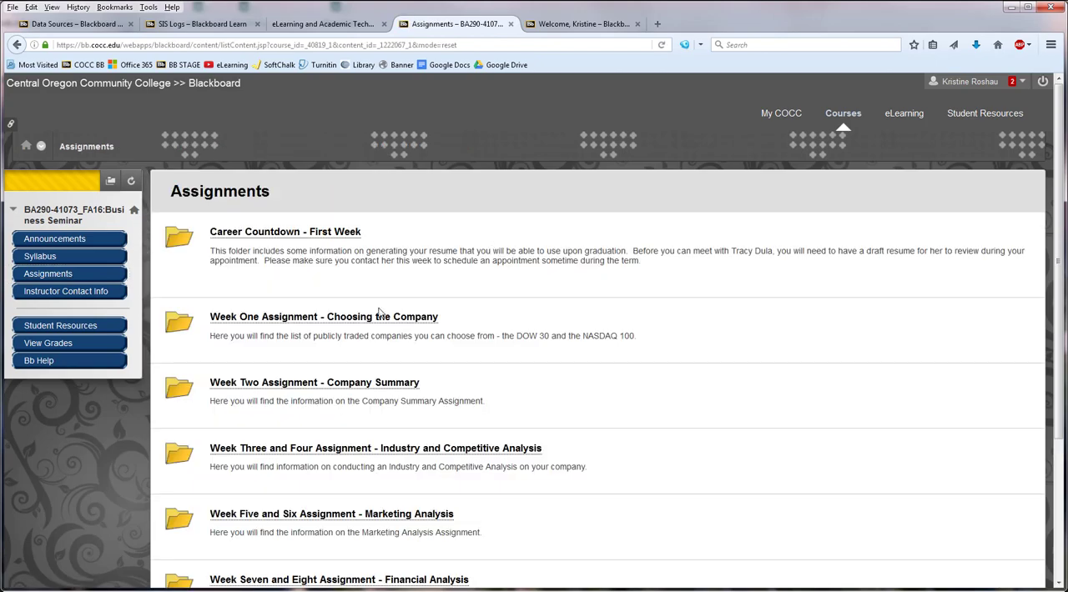
pyautogui.click(375, 447)
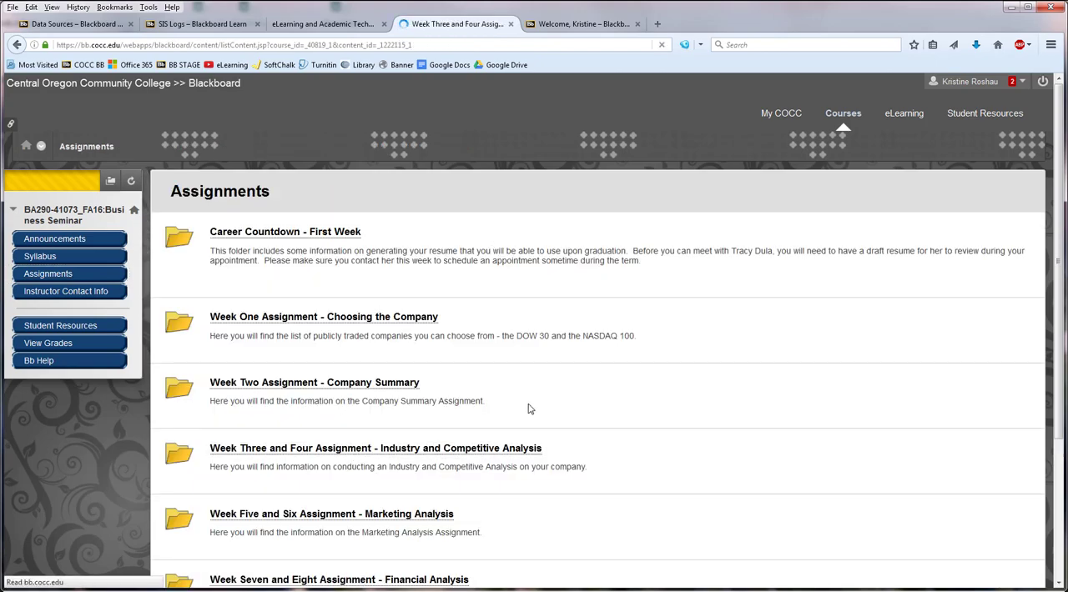
pyautogui.click(375, 447)
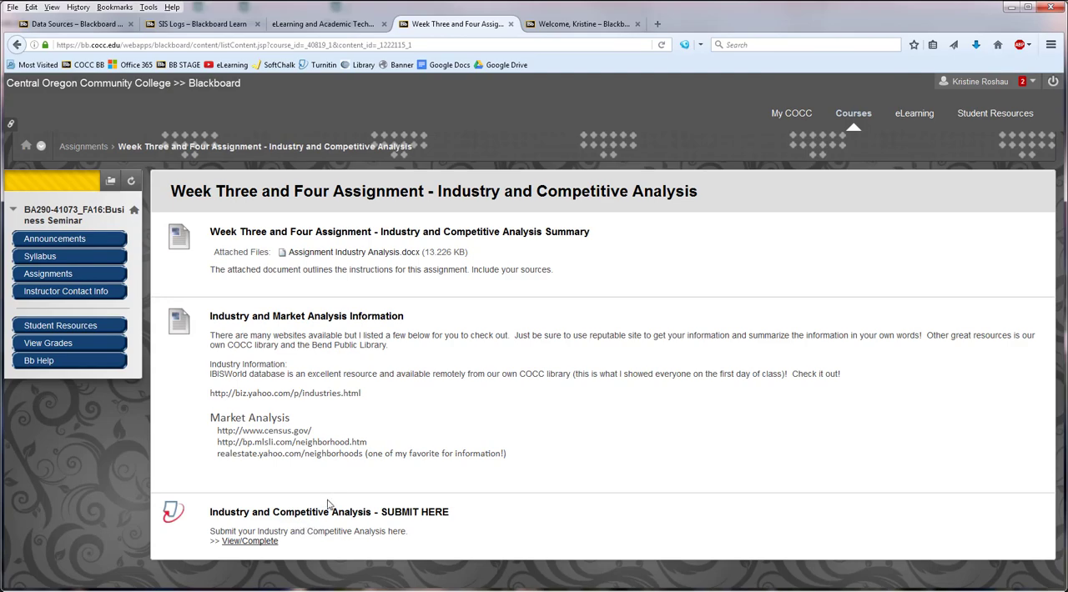
pyautogui.moveTo(270, 545)
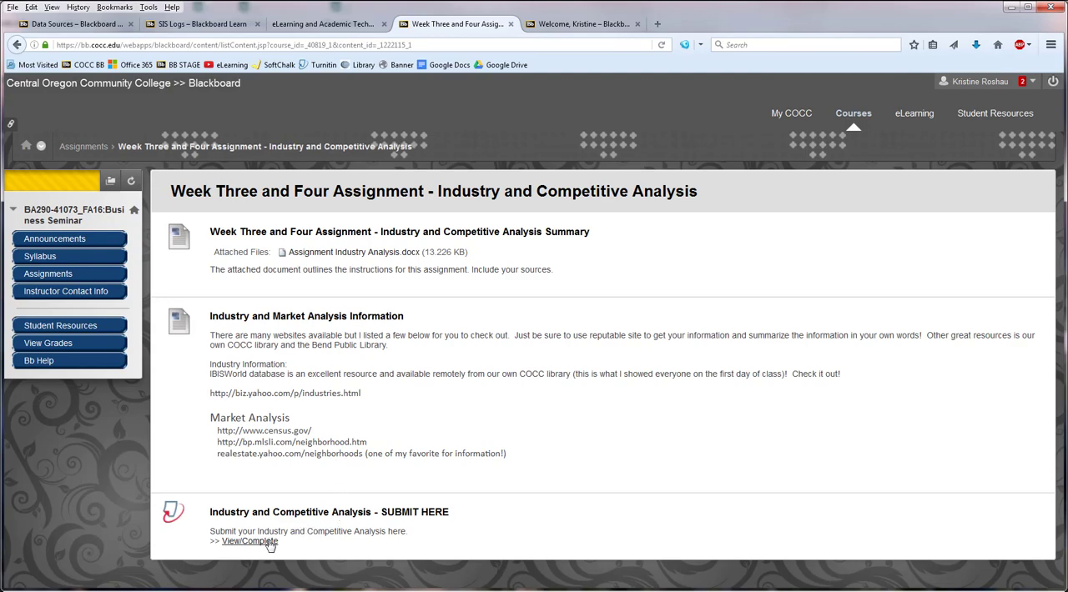
pyautogui.click(249, 540)
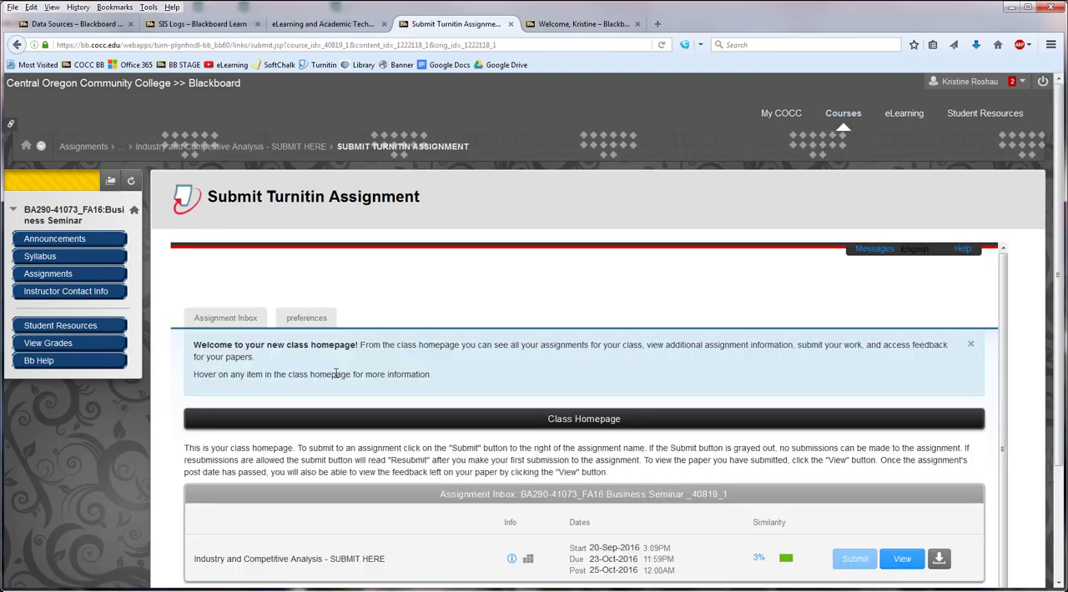
pyautogui.scroll(-3)
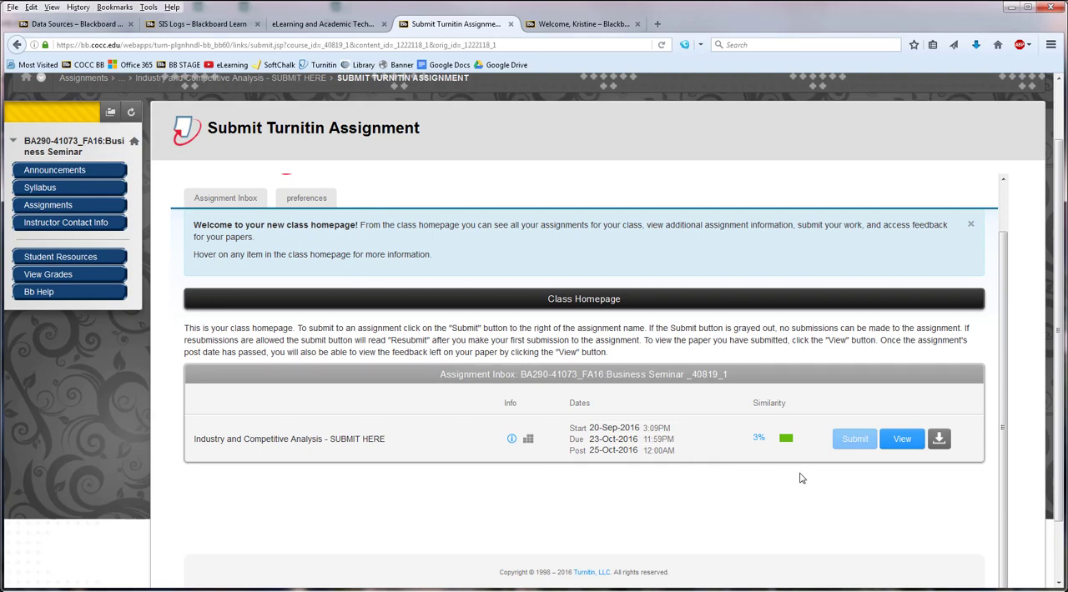
pyautogui.moveTo(901, 439)
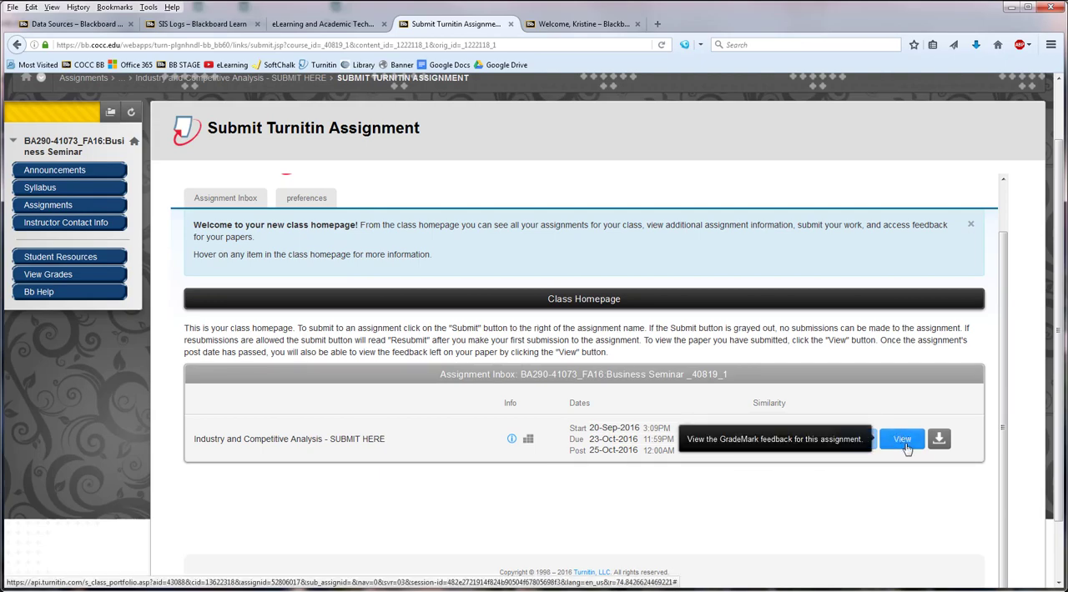